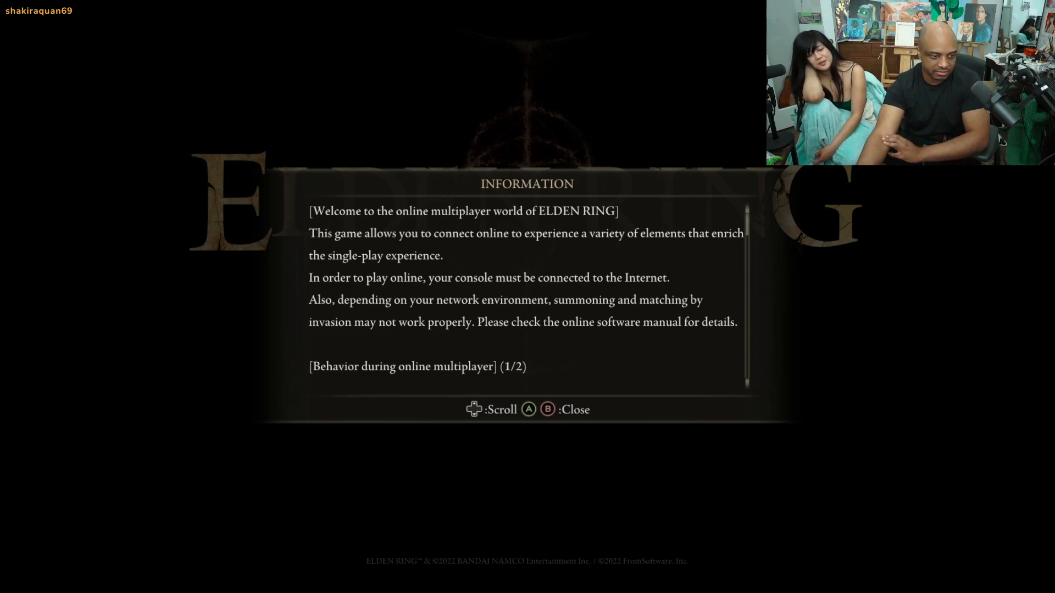
scroll("down", 3)
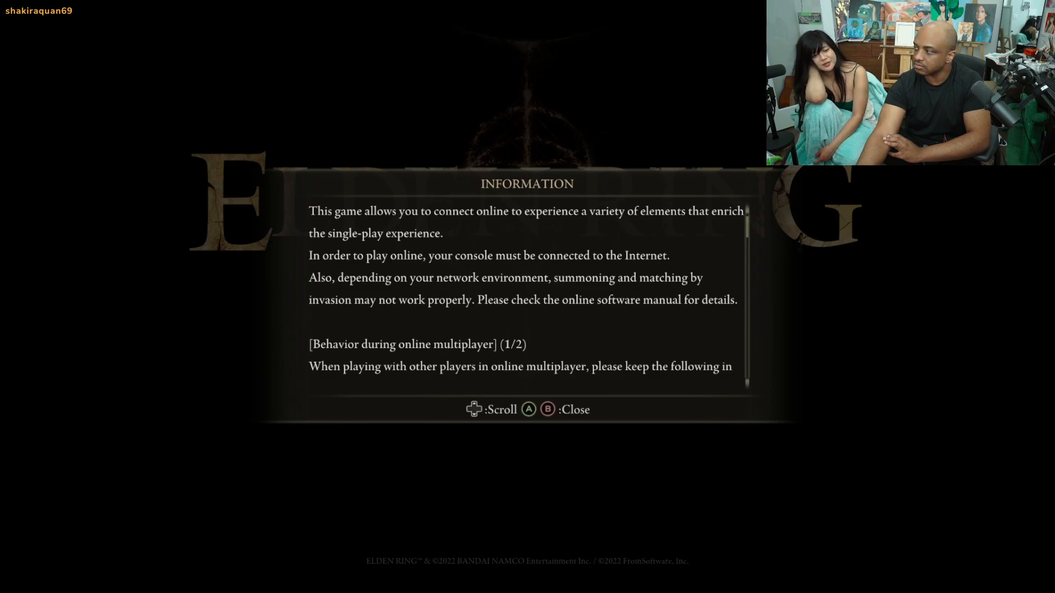